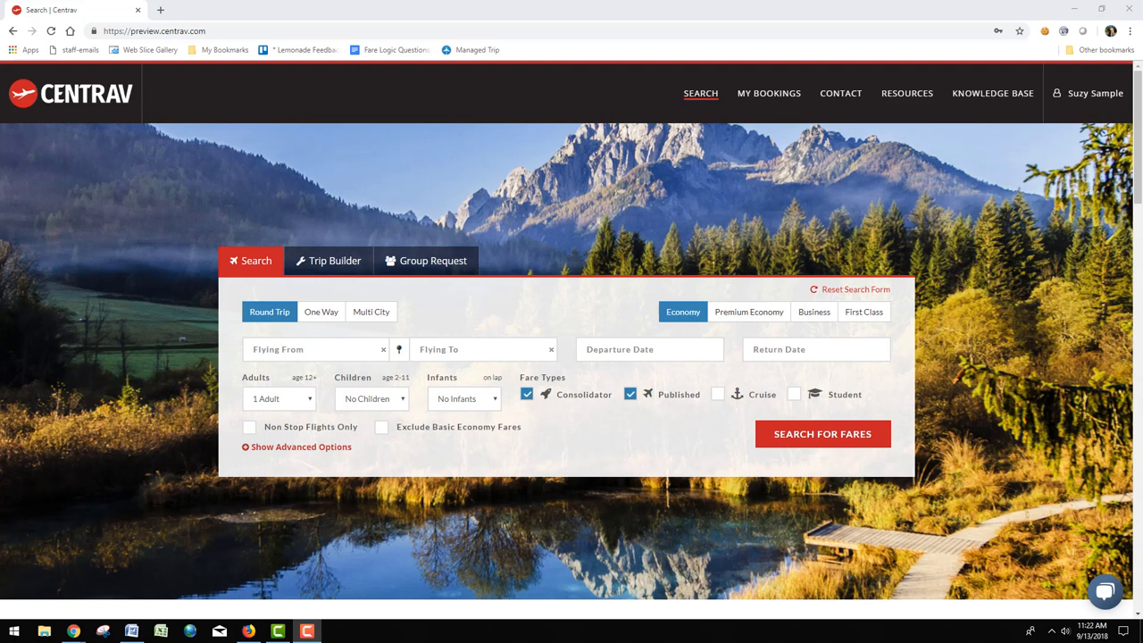
pyautogui.moveTo(269, 384)
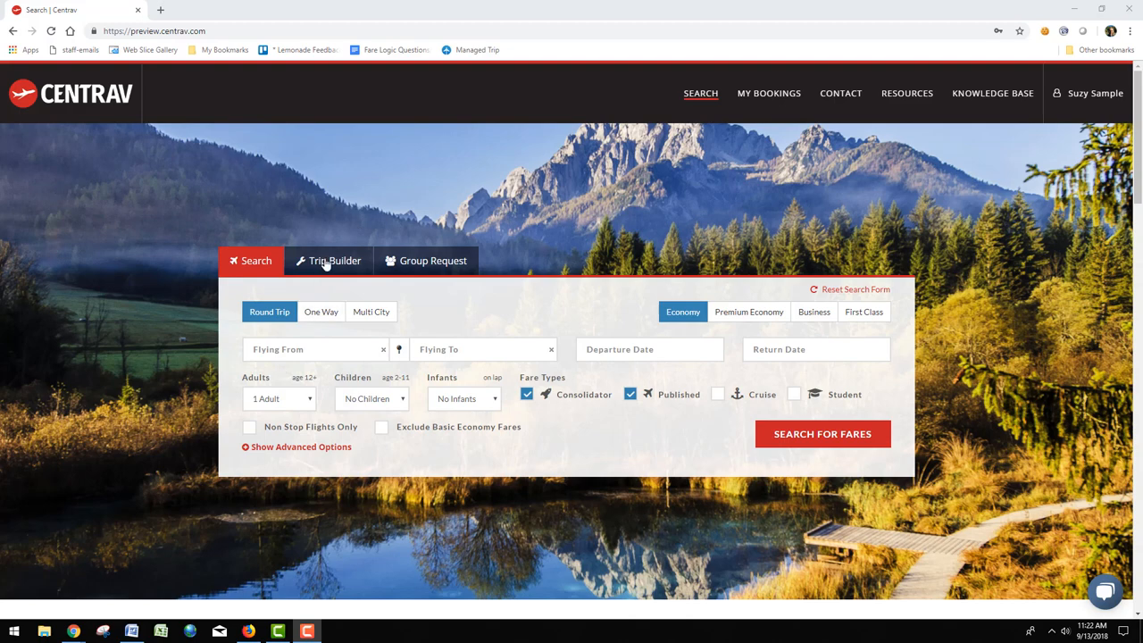
# Search Trip Builder flights from ORD - Chicago to waw for June 12–22, 2019
pyautogui.click(335, 260)
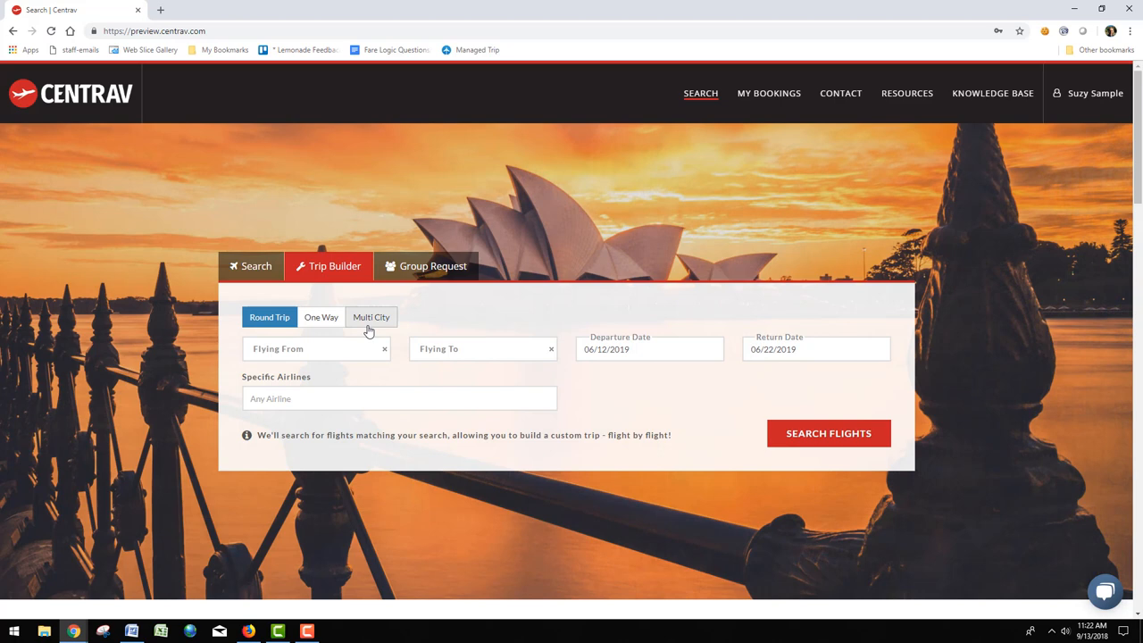
pyautogui.click(316, 348)
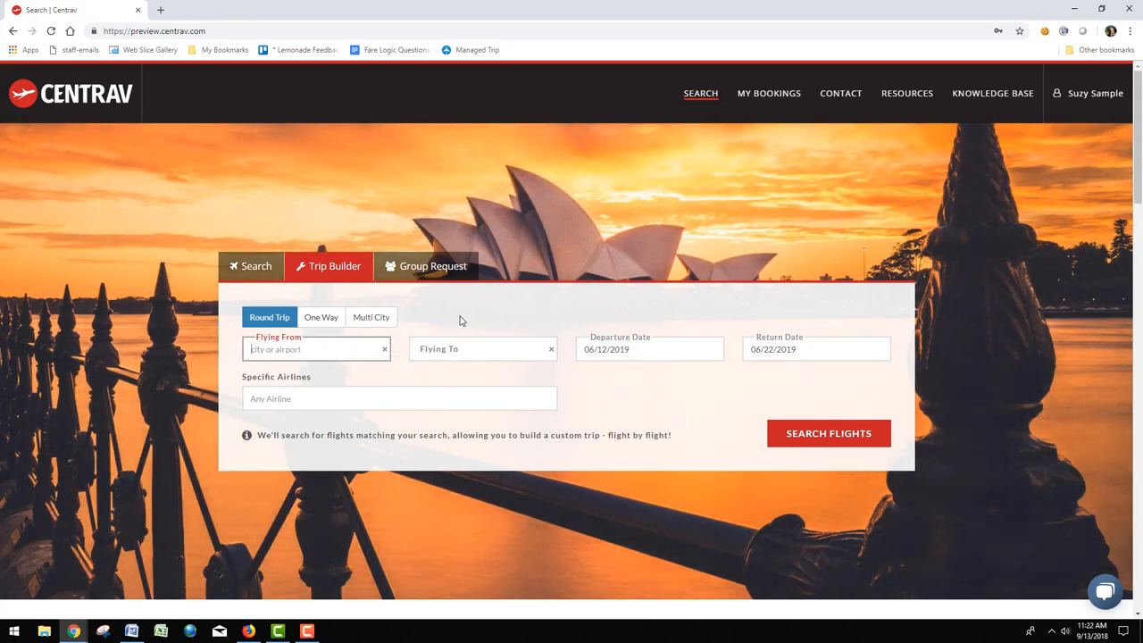
pyautogui.write('ORD - Chicago')
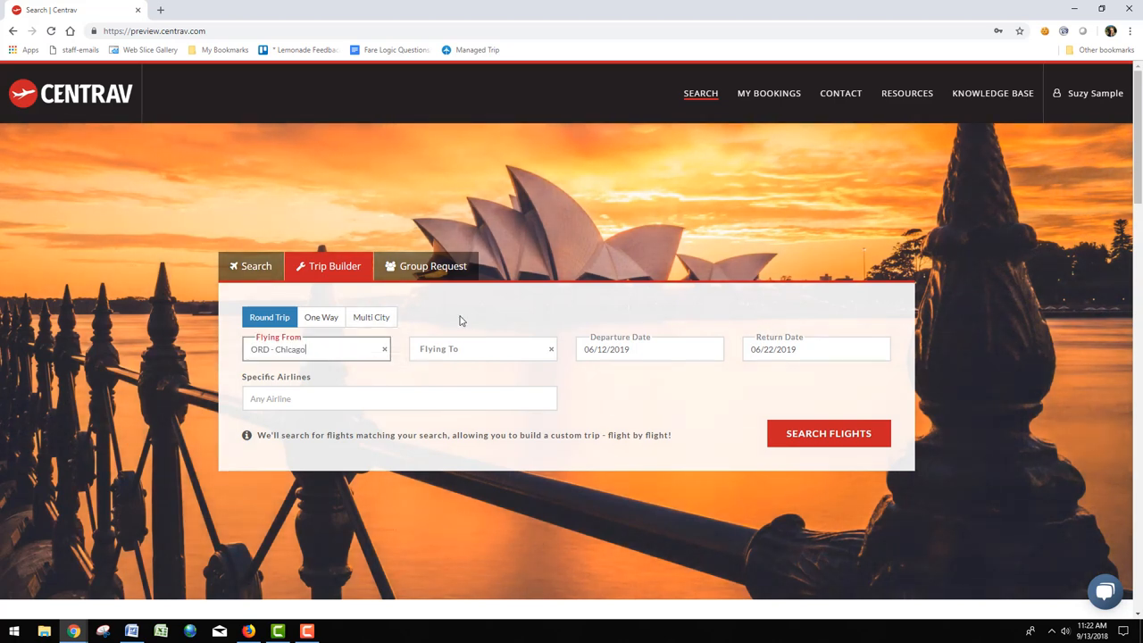
pyautogui.write('waw')
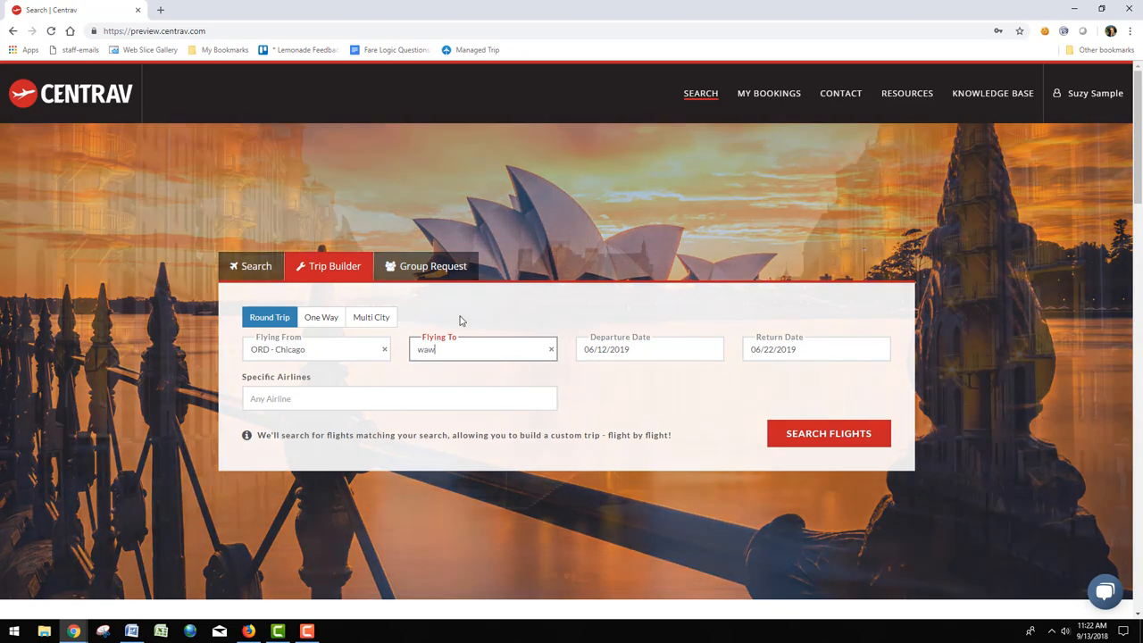
pyautogui.click(334, 266)
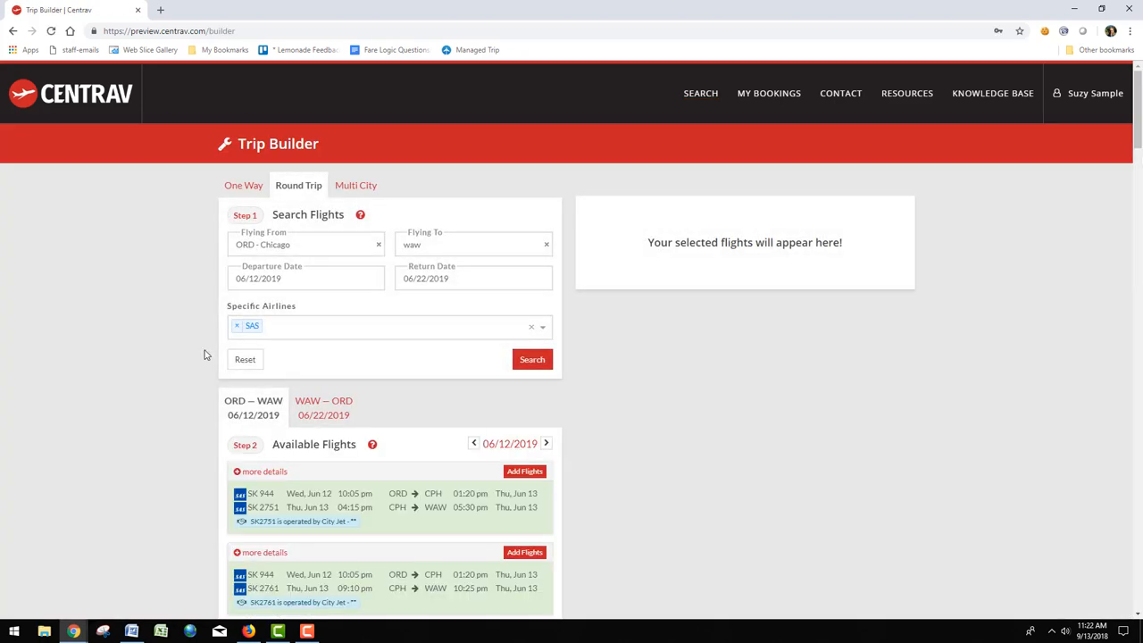
# Add the first SAS ORD–CPH–WAW flight pair and its return legs to the itinerary
pyautogui.scroll(-3)
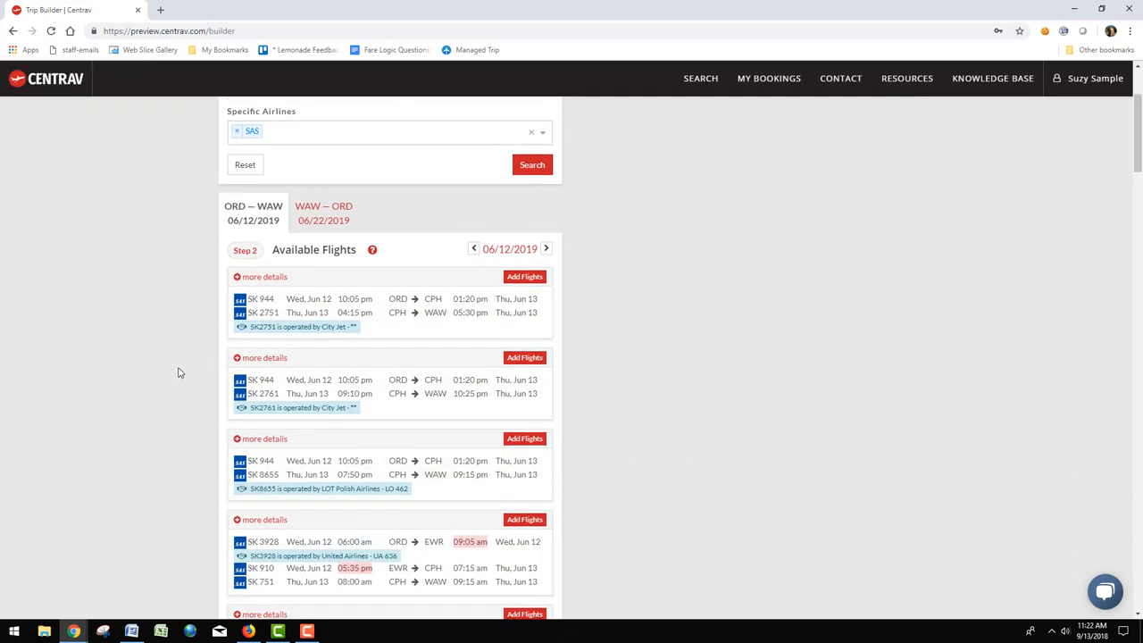
pyautogui.click(524, 276)
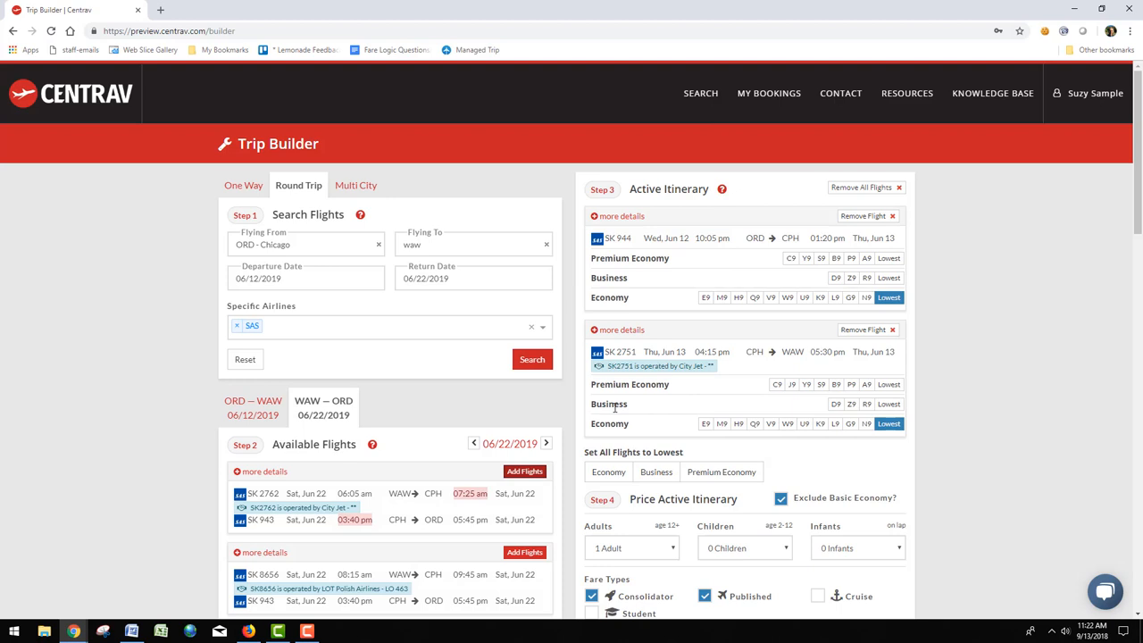
pyautogui.scroll(-3)
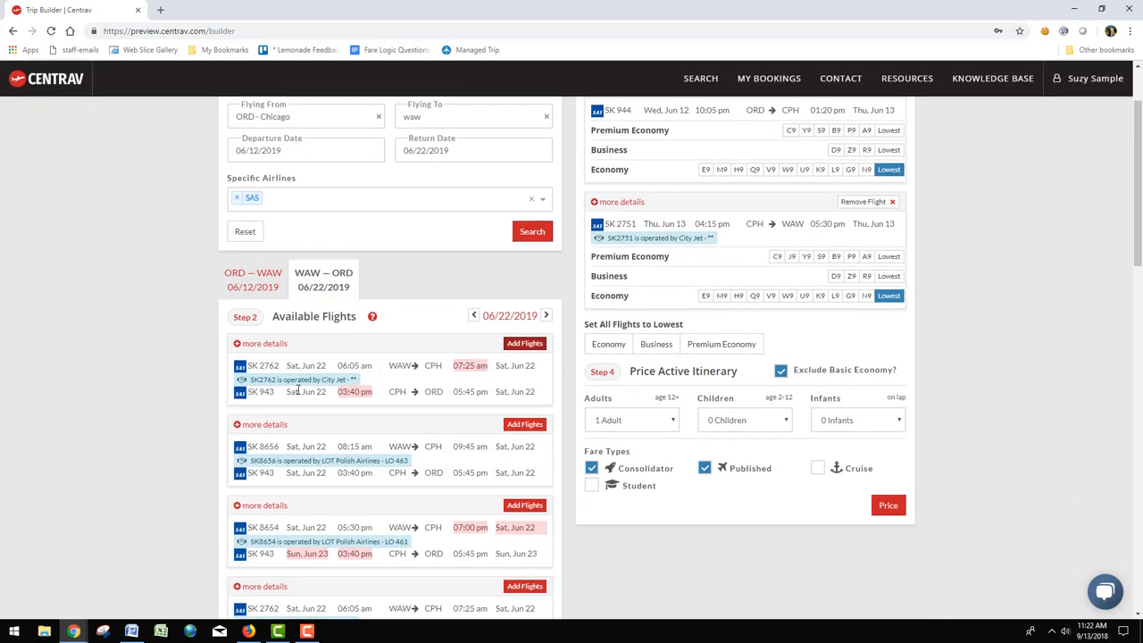
pyautogui.moveTo(339, 449)
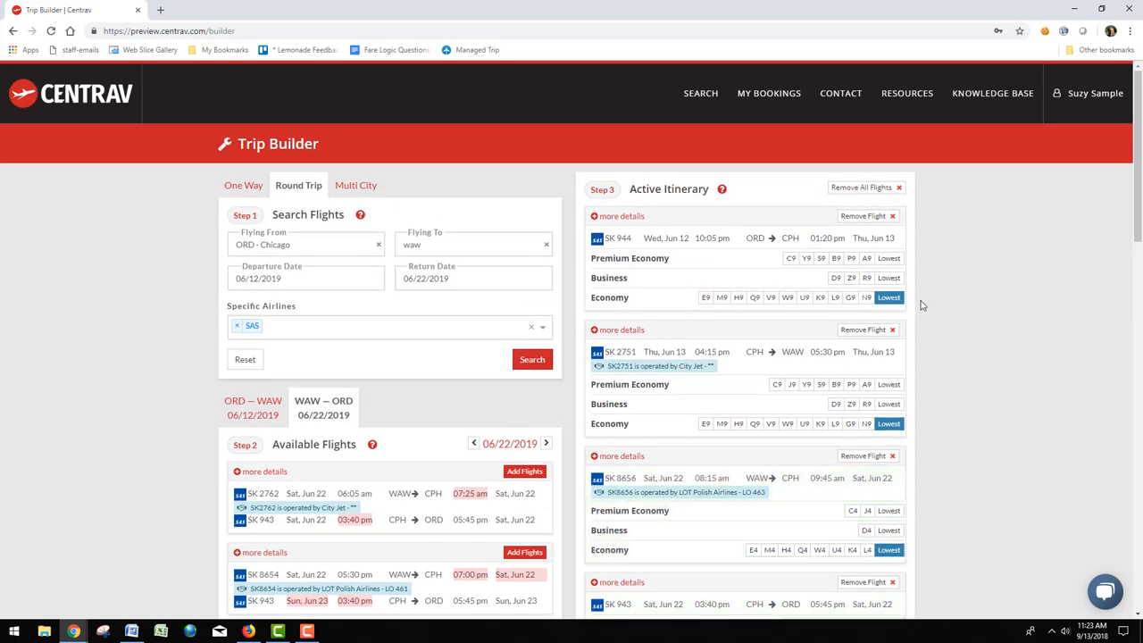
pyautogui.scroll(-3)
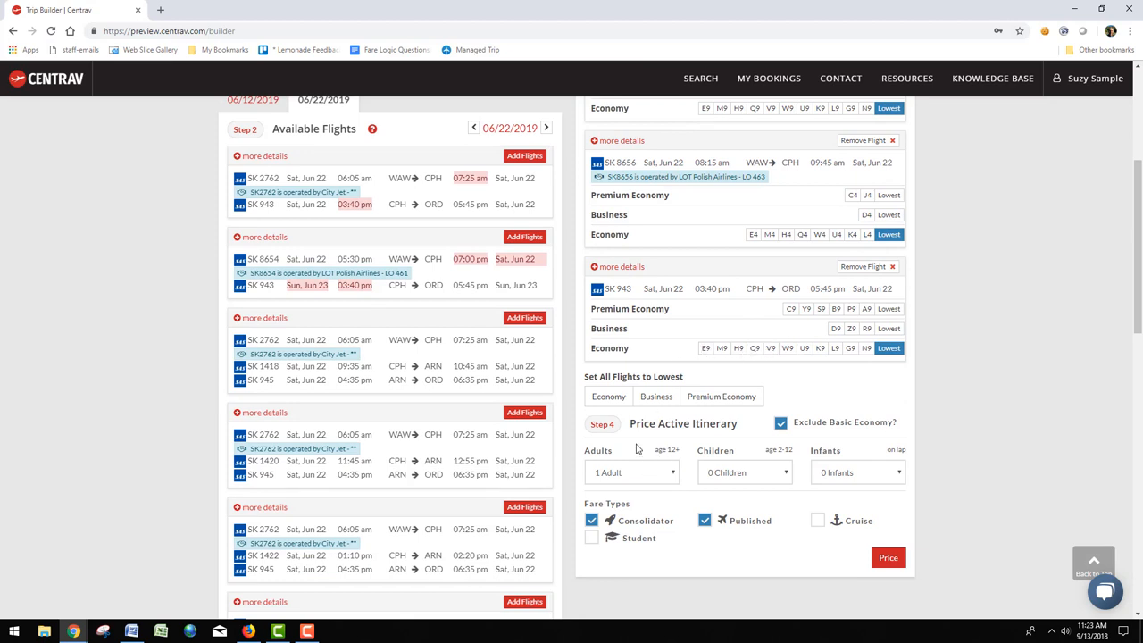
pyautogui.scroll(3)
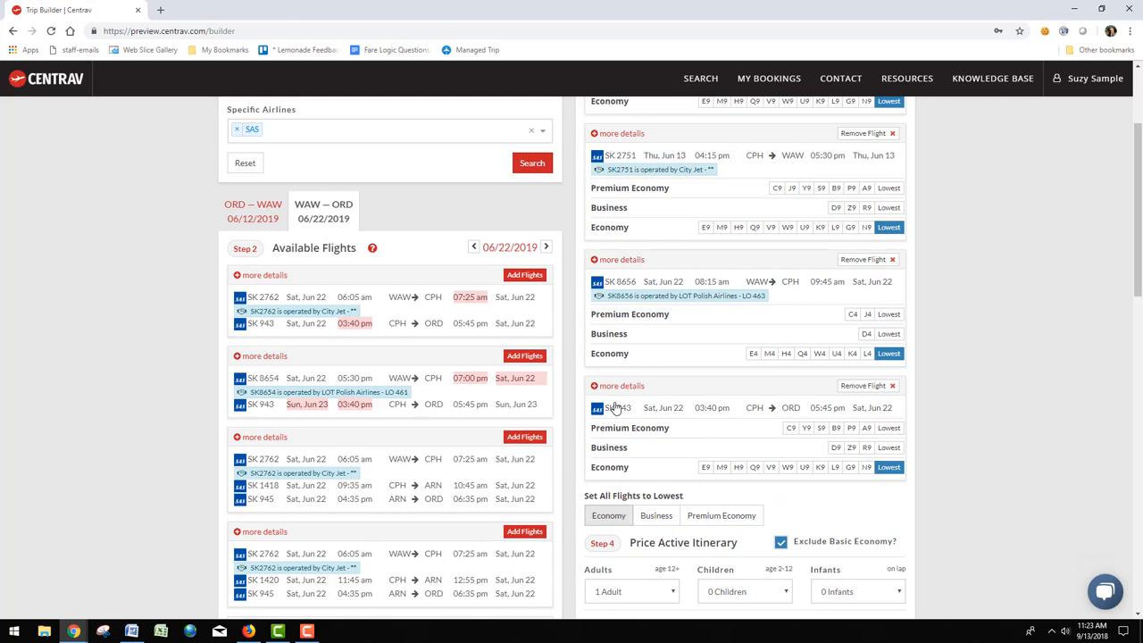
pyautogui.scroll(3)
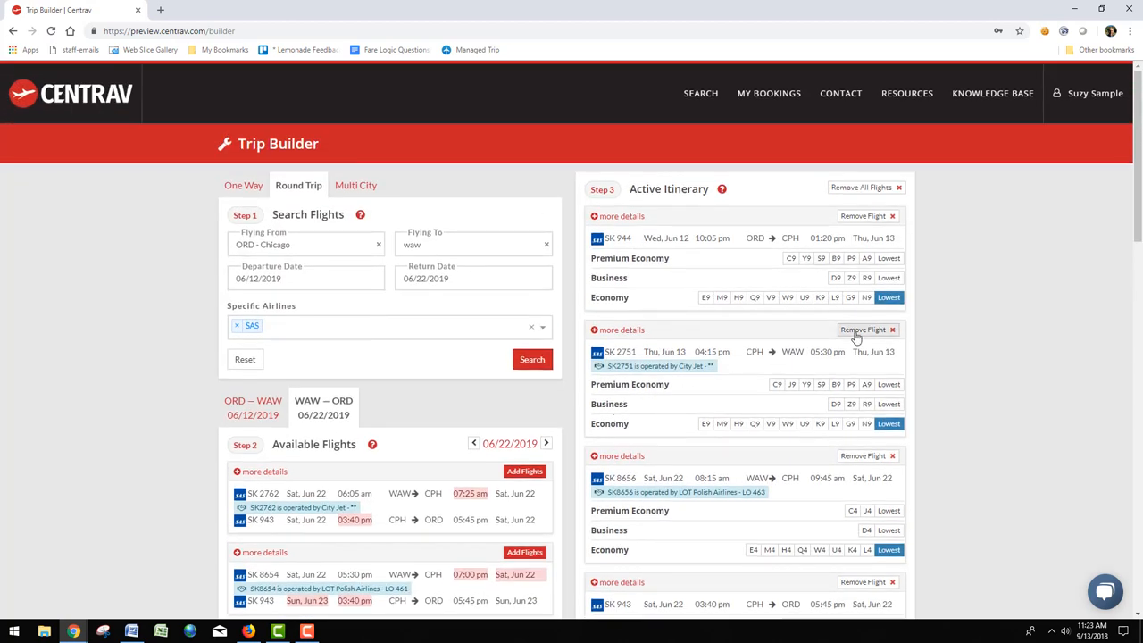
# Remove SK 2751 and add SK 751 from cph to Warsaw on 06/15/2019
pyautogui.click(862, 329)
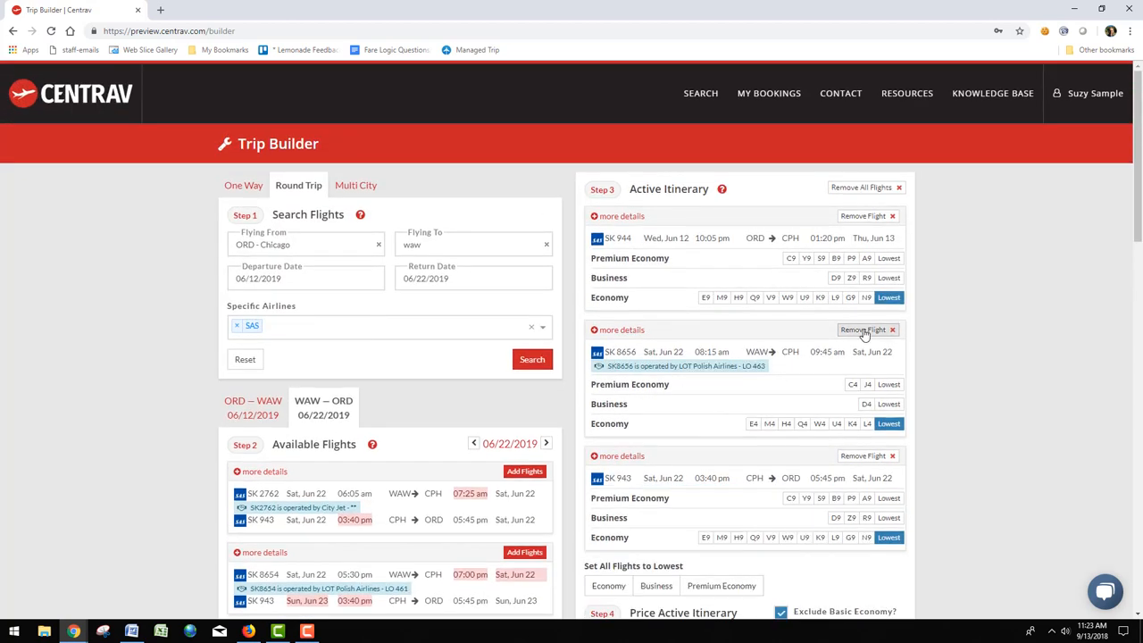
pyautogui.click(243, 185)
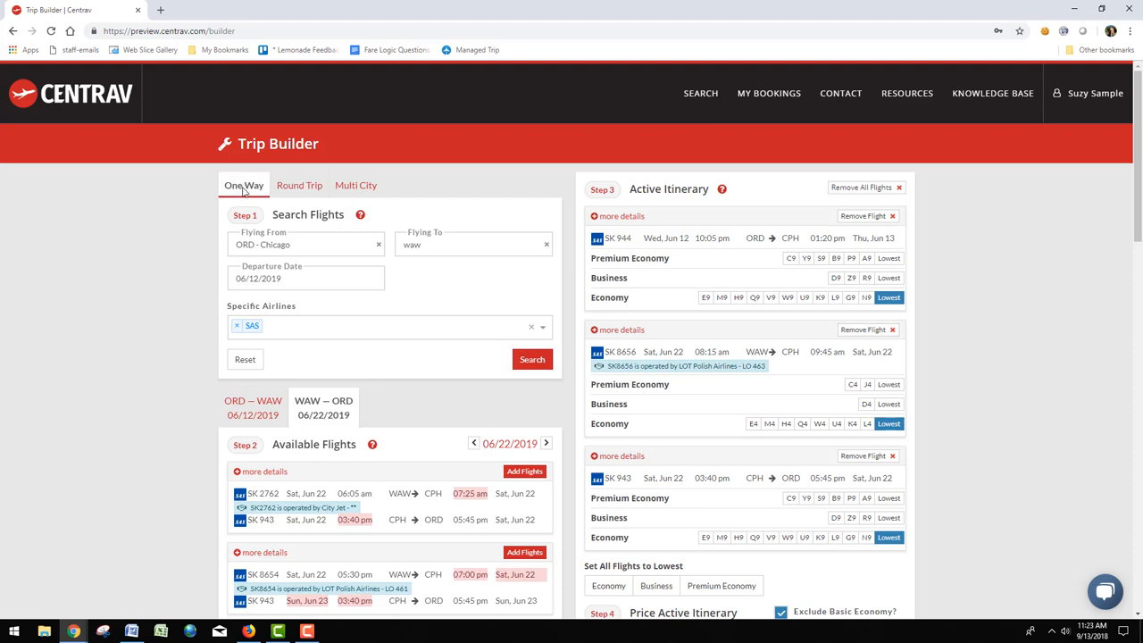
pyautogui.tripleClick(305, 244)
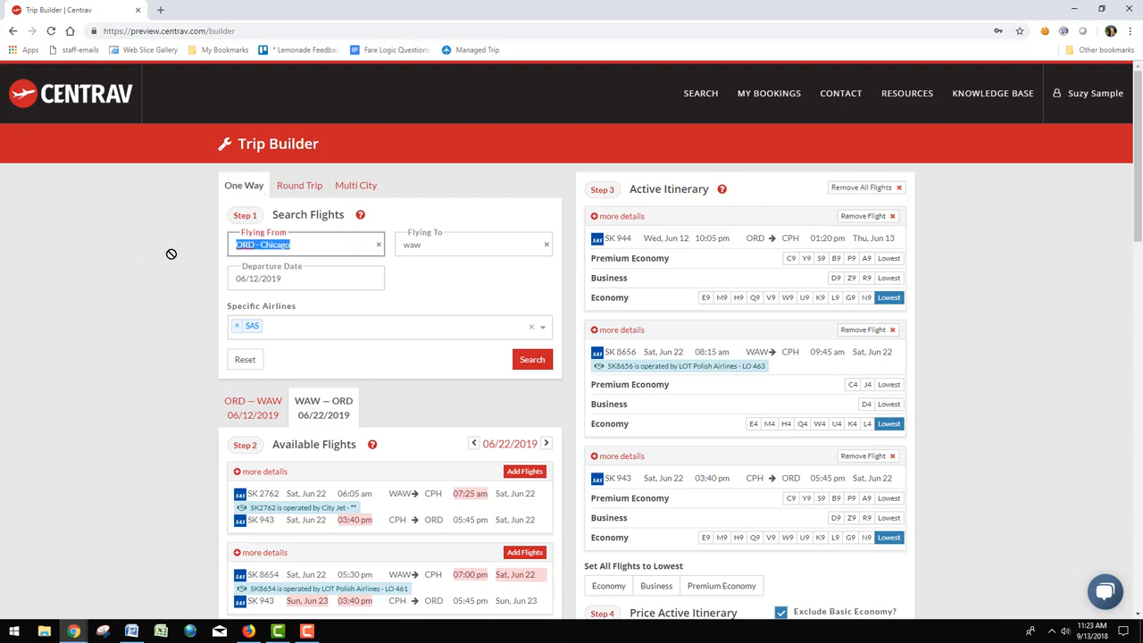
pyautogui.moveTo(174, 252)
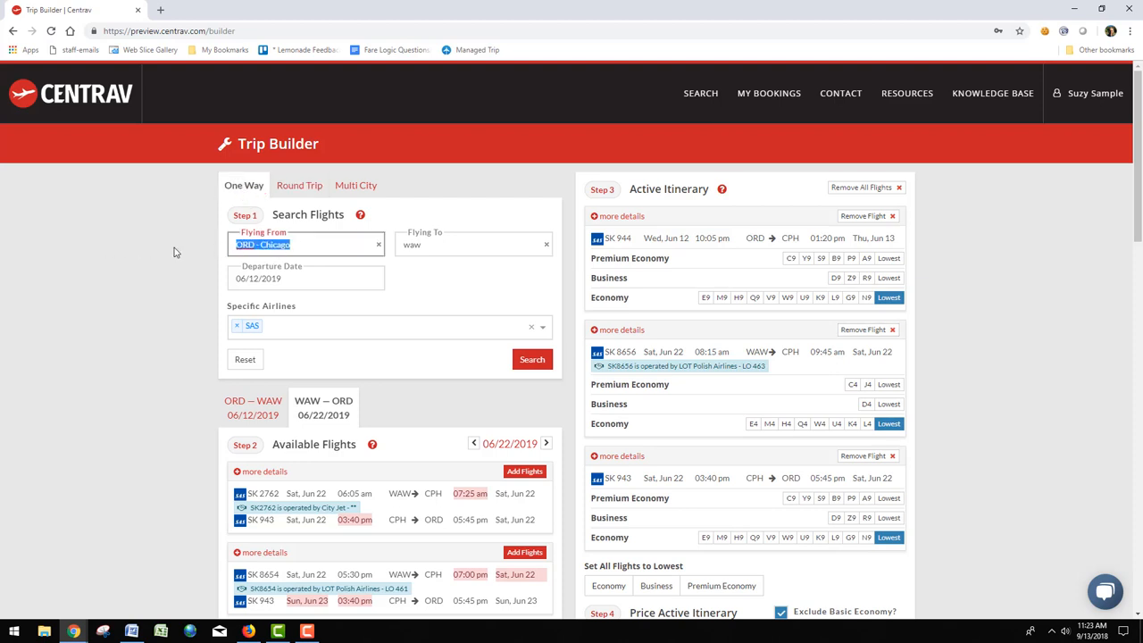
pyautogui.click(305, 278)
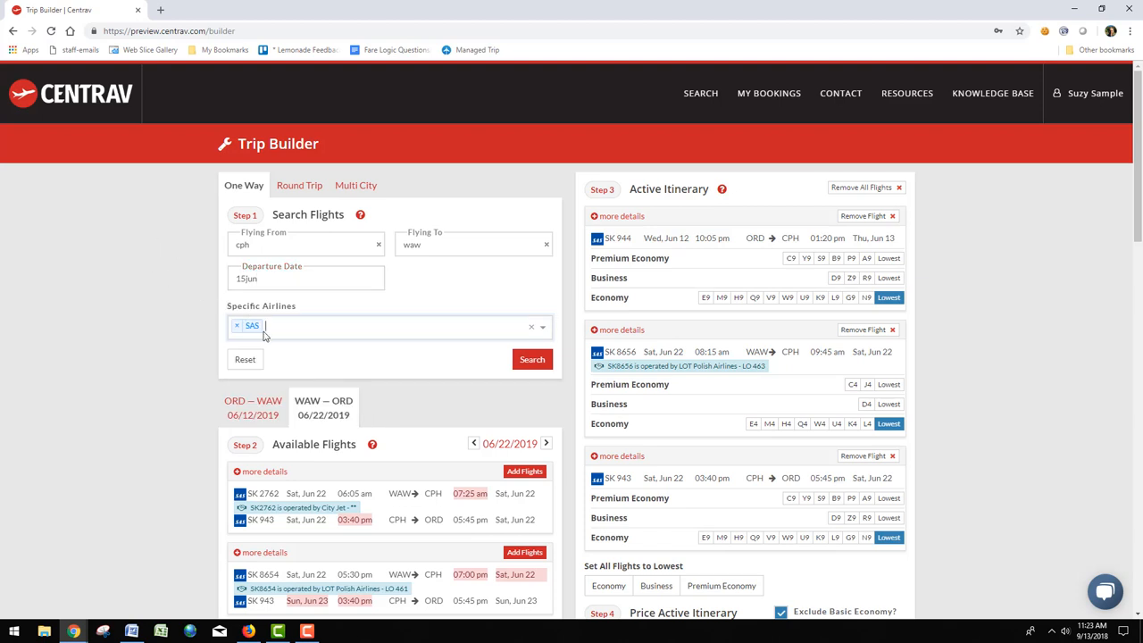
pyautogui.click(532, 359)
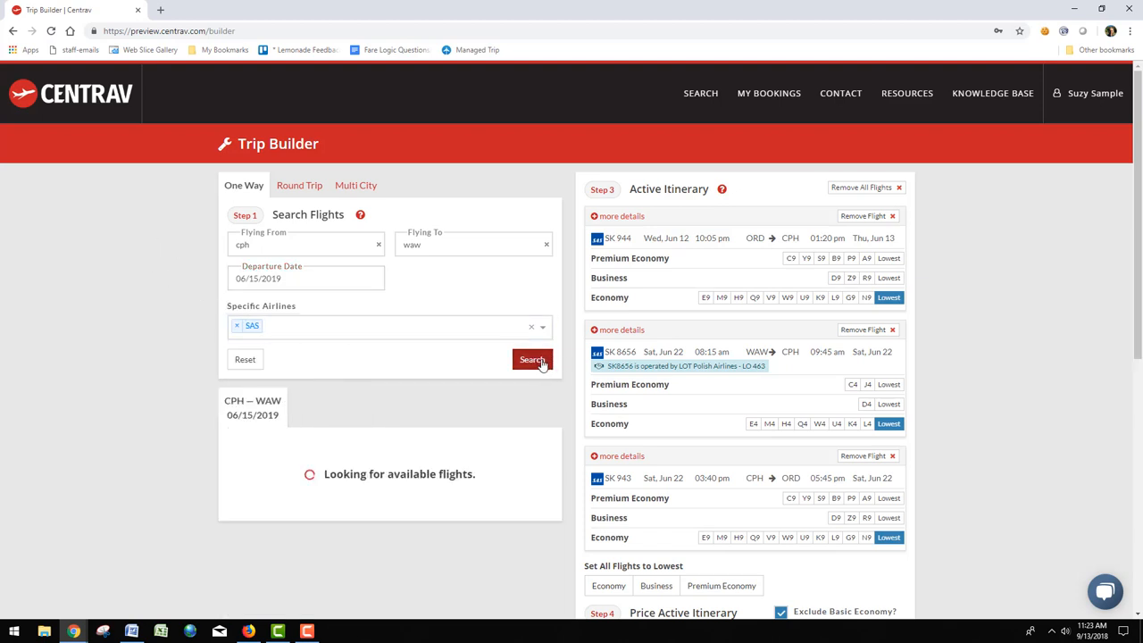
pyautogui.click(532, 359)
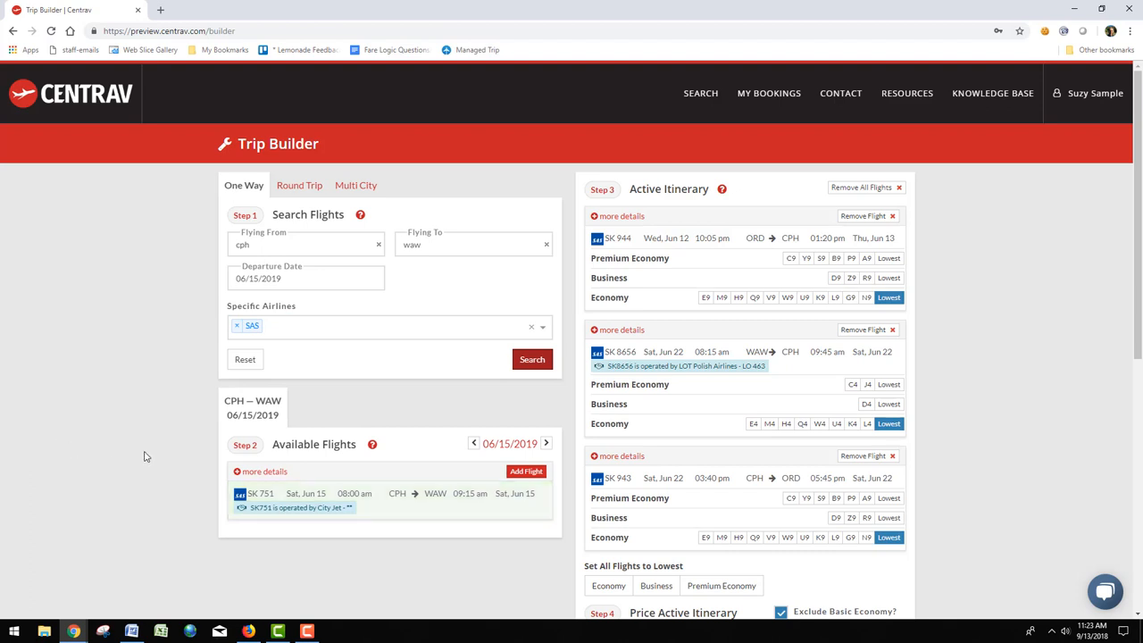
pyautogui.moveTo(525, 471)
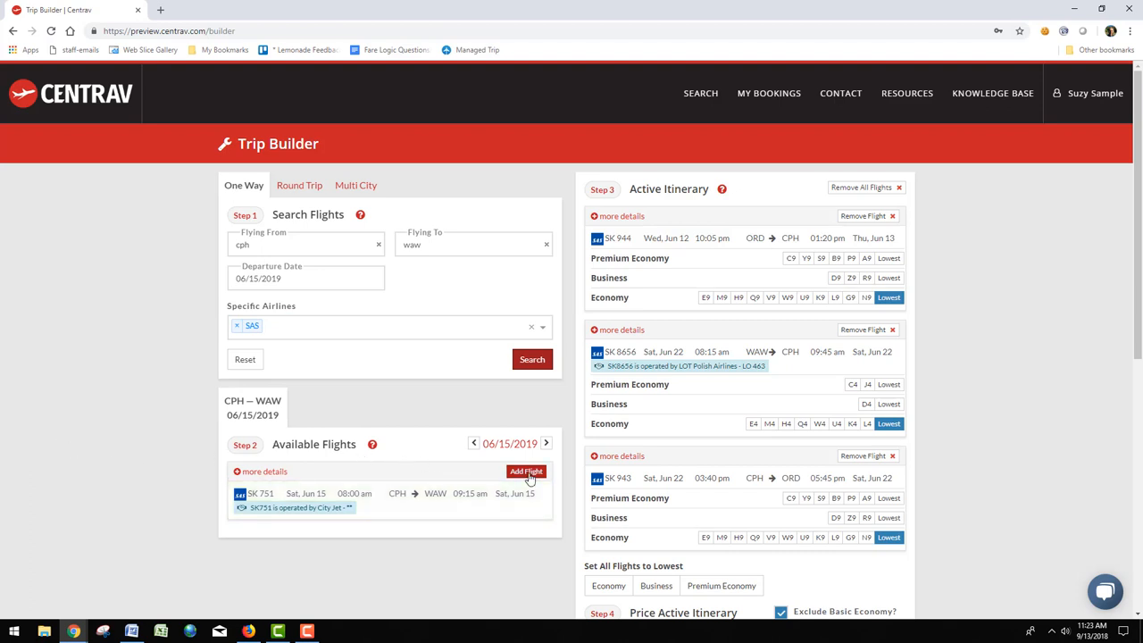
pyautogui.click(526, 471)
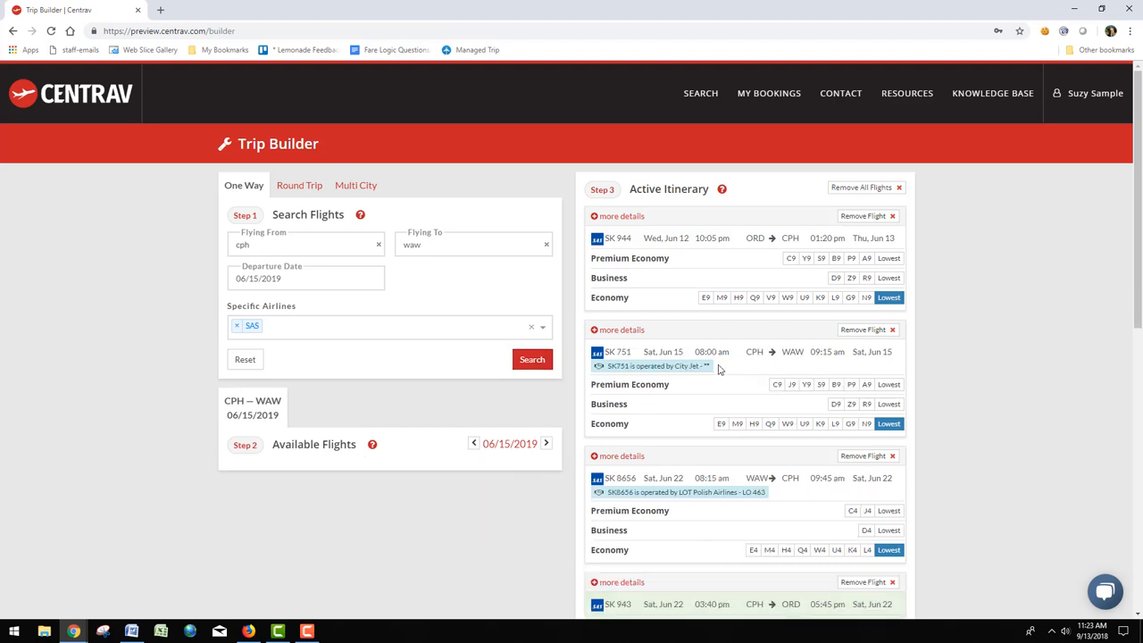
pyautogui.moveTo(711, 403)
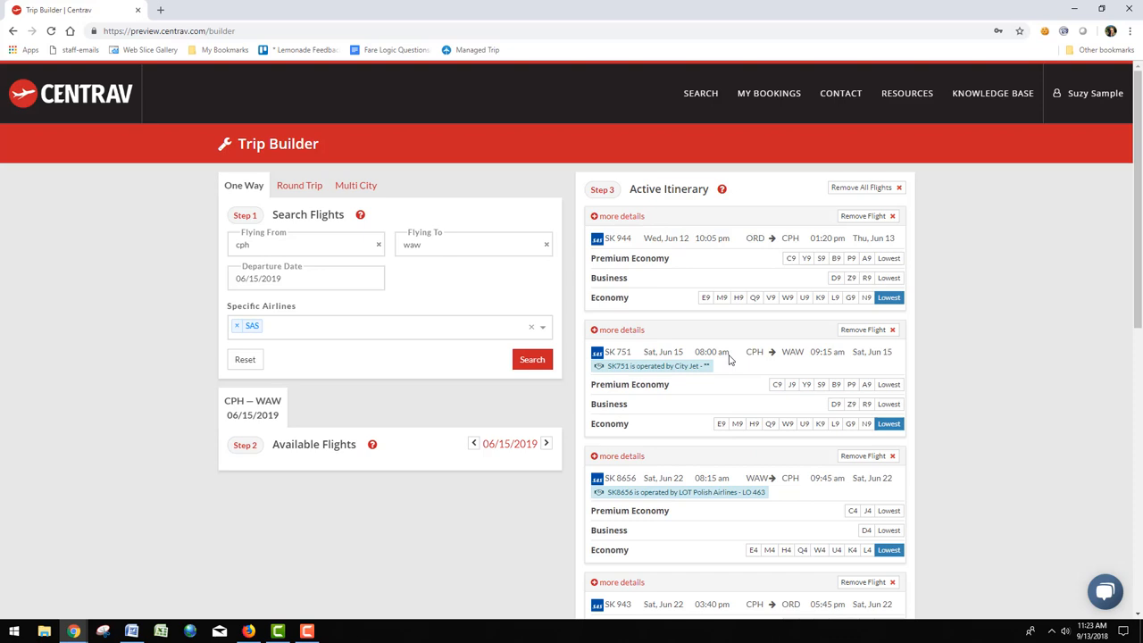
# Price the four-leg itinerary in Step 4 for 1 Adult
pyautogui.scroll(-3)
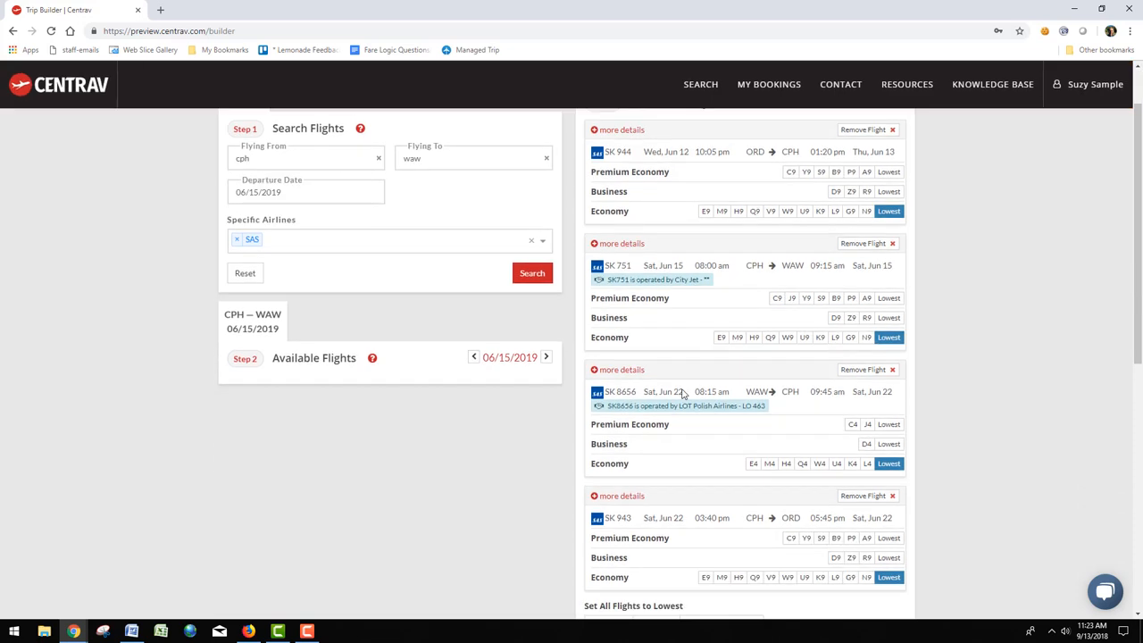
pyautogui.scroll(-3)
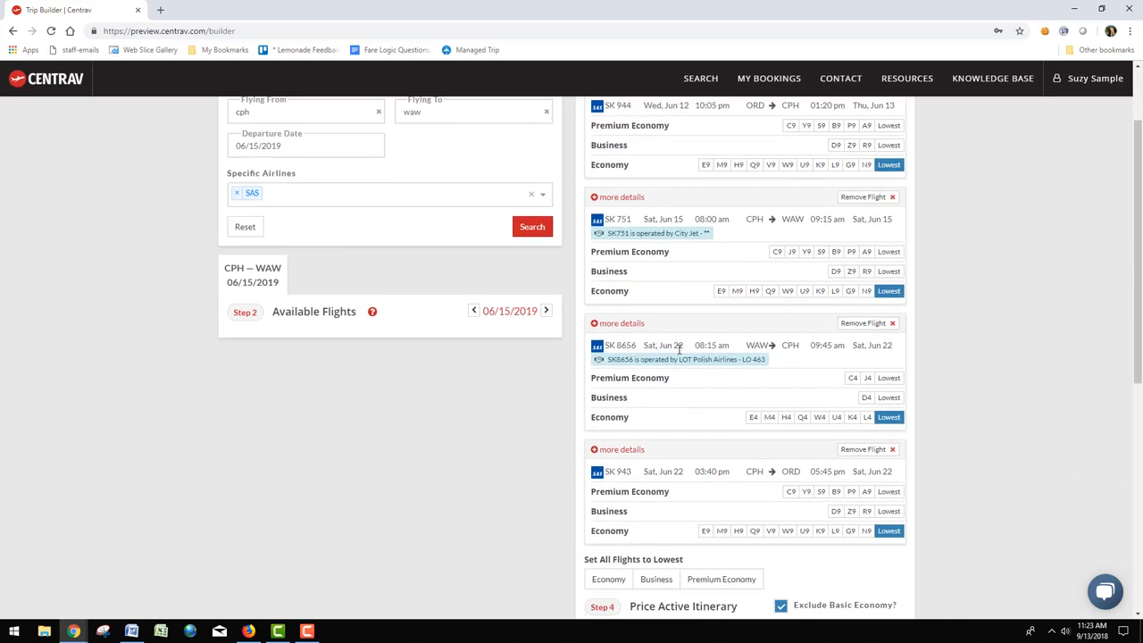
pyautogui.scroll(-3)
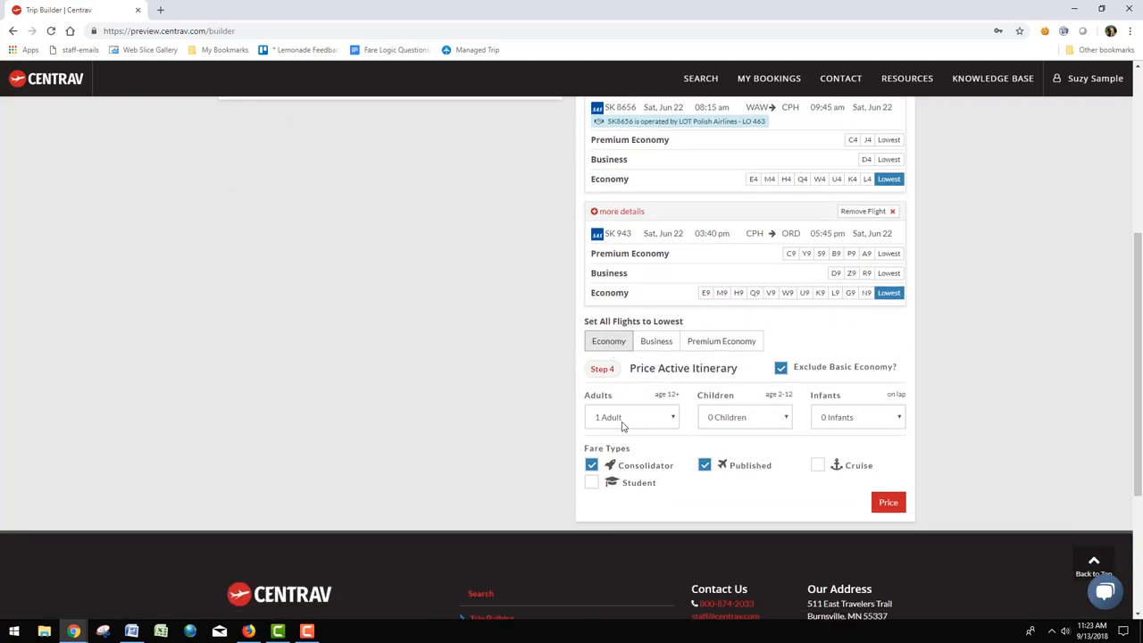
pyautogui.click(631, 417)
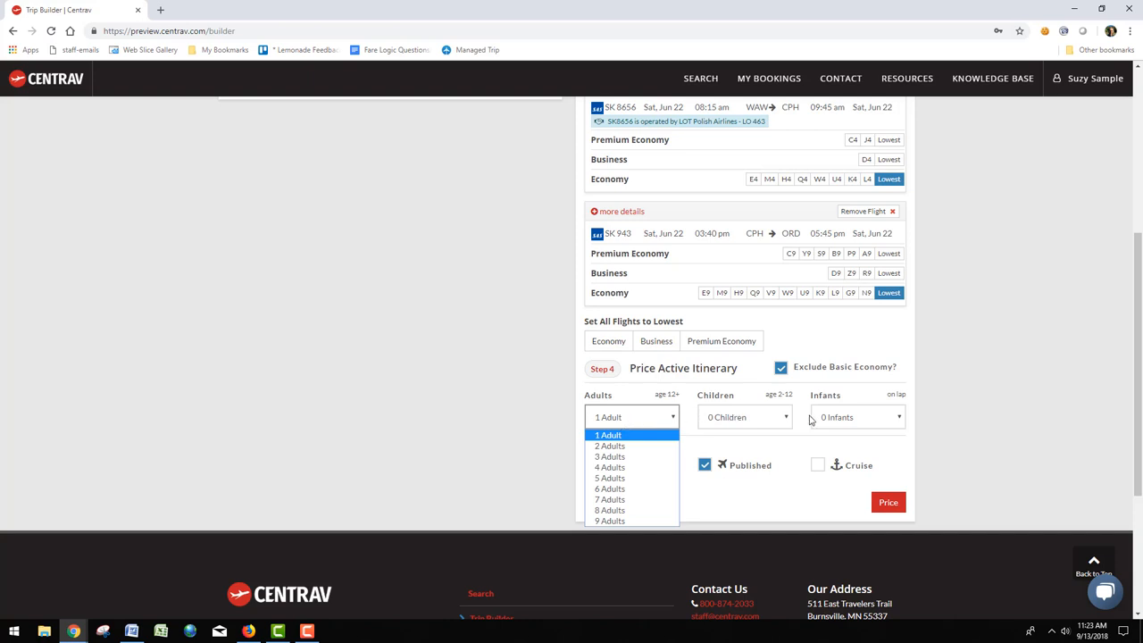
pyautogui.click(608, 435)
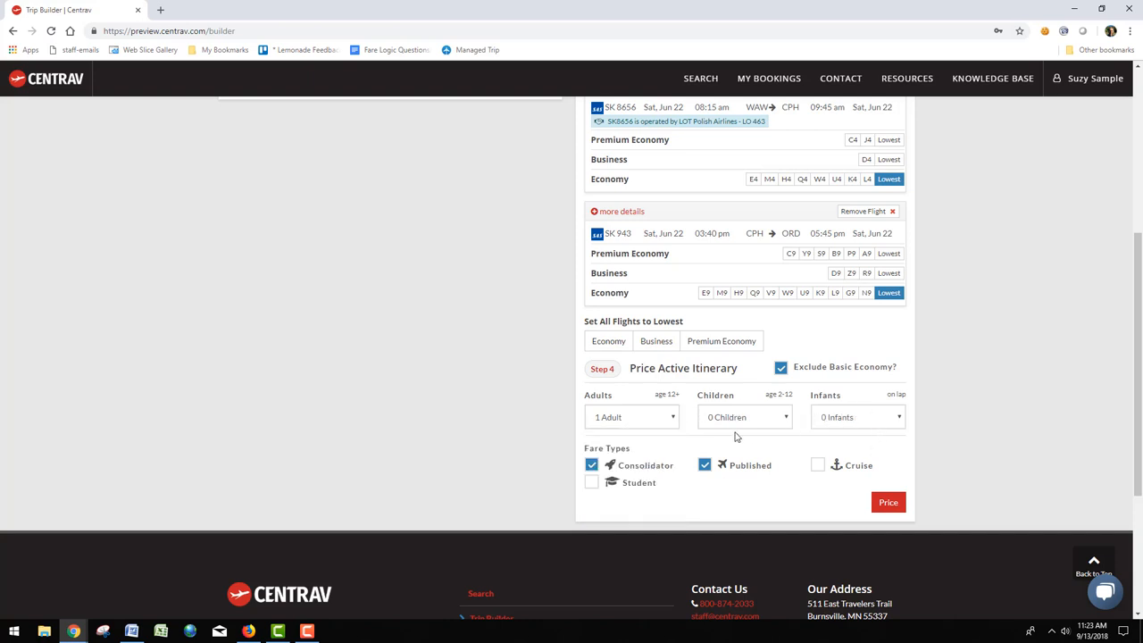
pyautogui.click(888, 502)
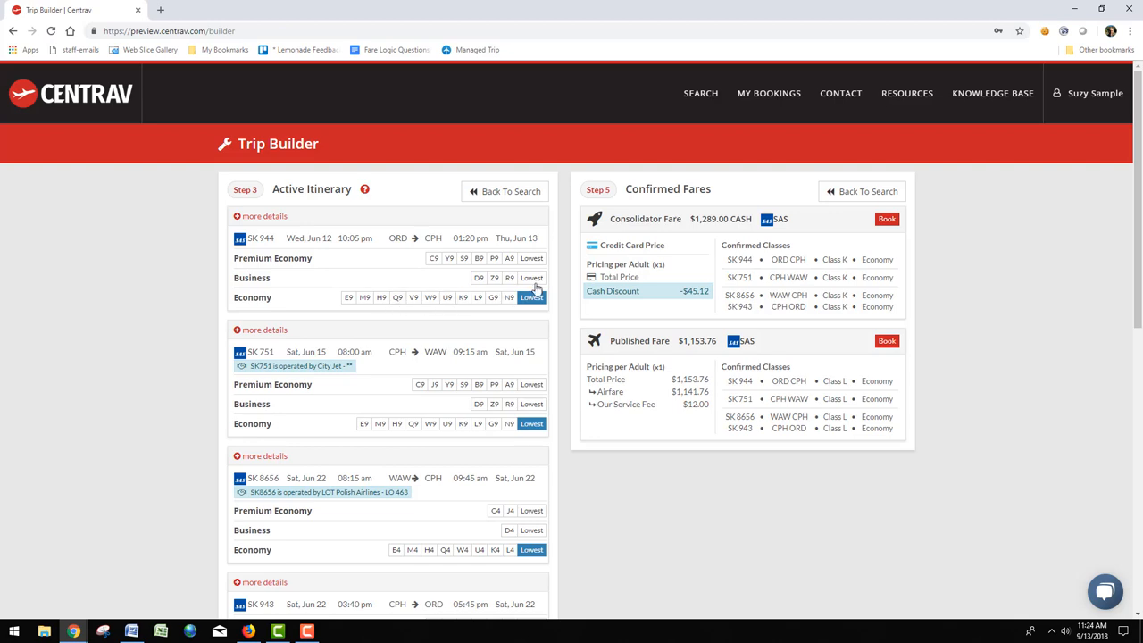
# Book the $1,153.76 Published Fare and show more details of its flights
pyautogui.click(887, 341)
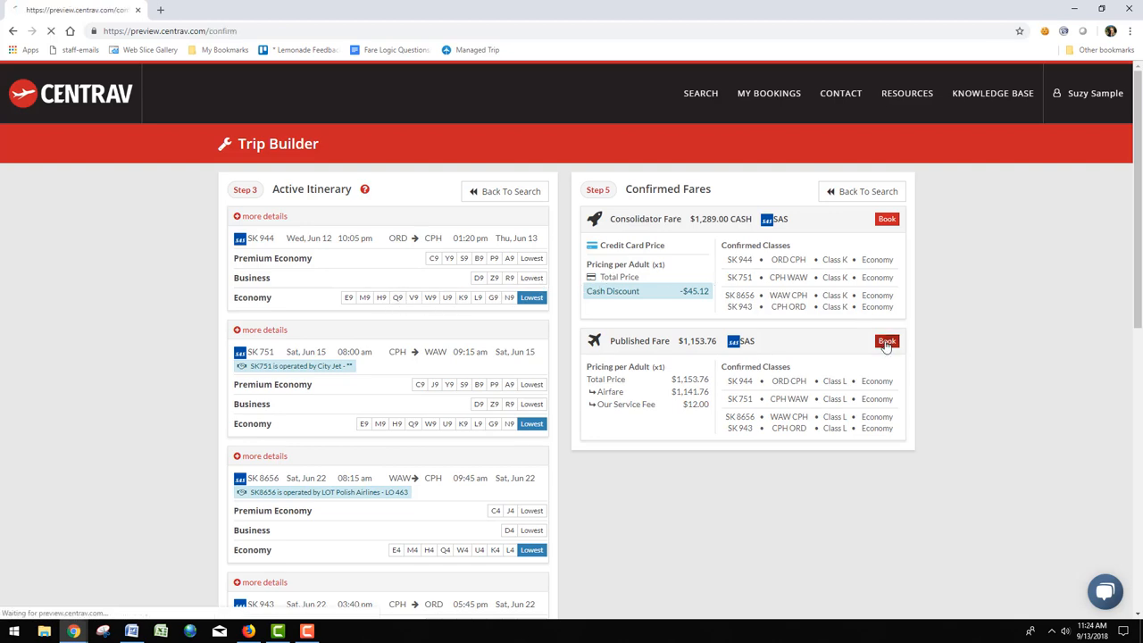
pyautogui.click(886, 341)
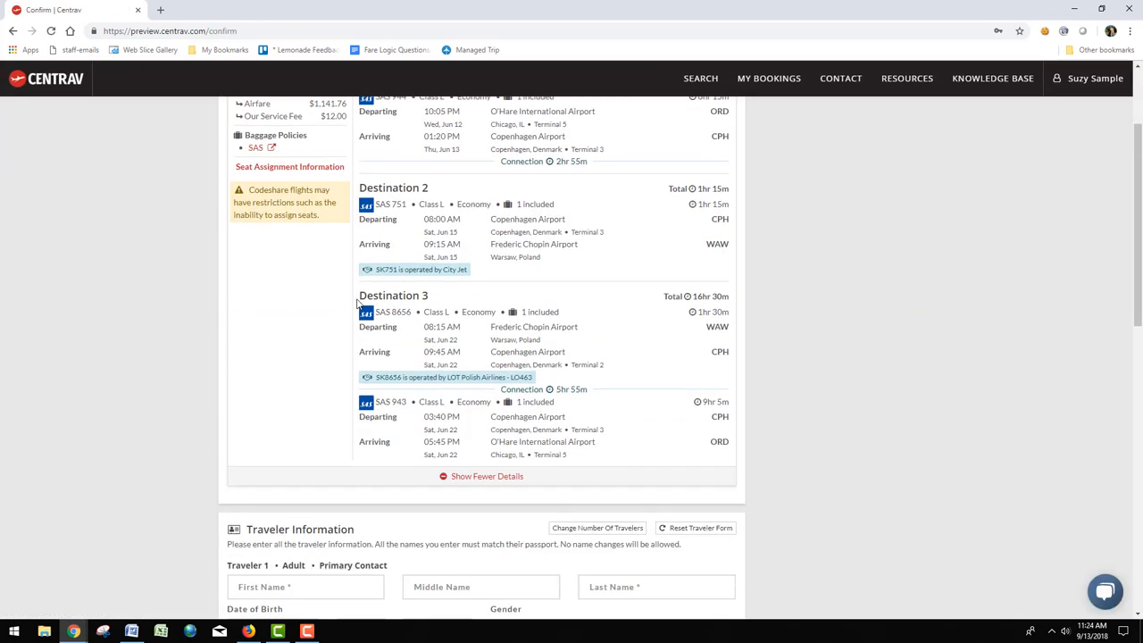
pyautogui.scroll(-3)
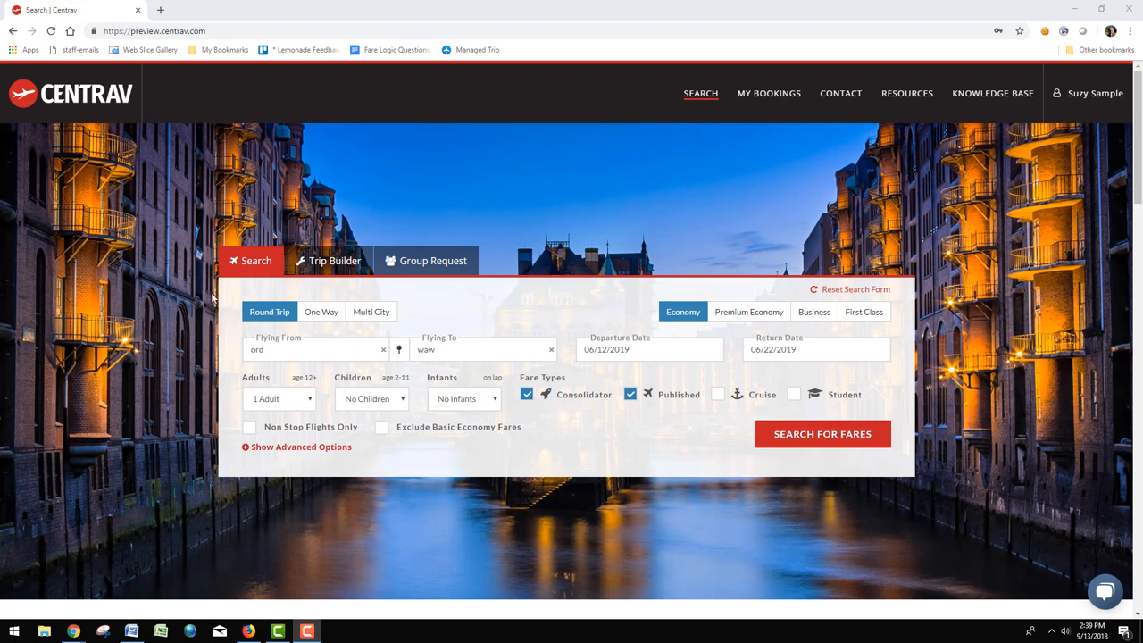
# Search ORD–WAW fares and select the $1,132 SAS Consolidator Fares cell
pyautogui.click(821, 433)
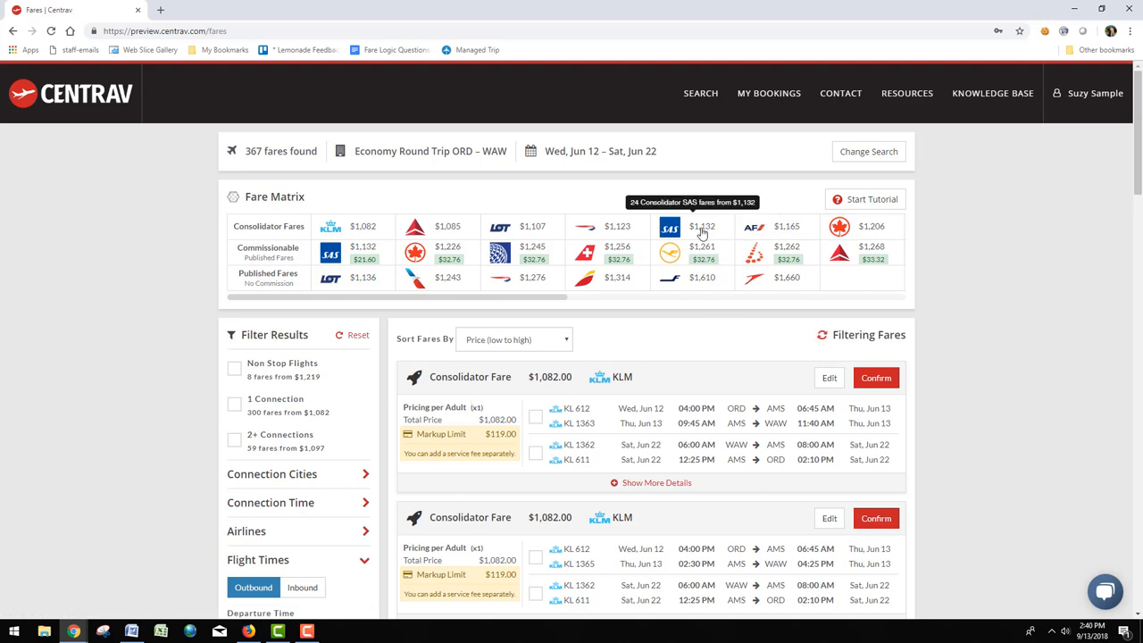
pyautogui.click(702, 226)
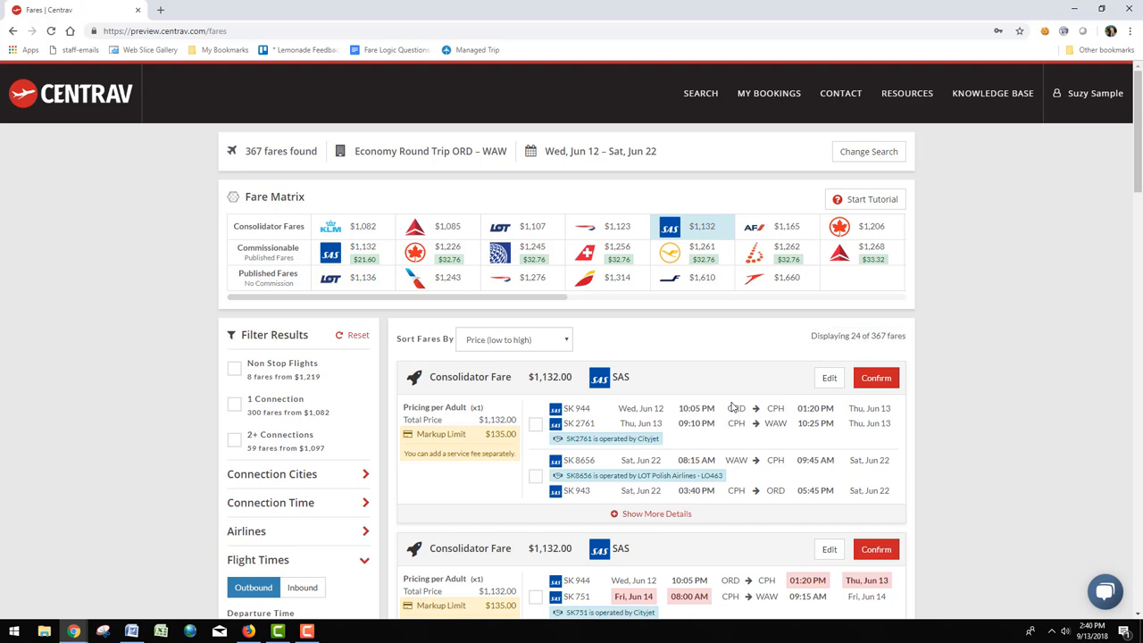
pyautogui.moveTo(787, 436)
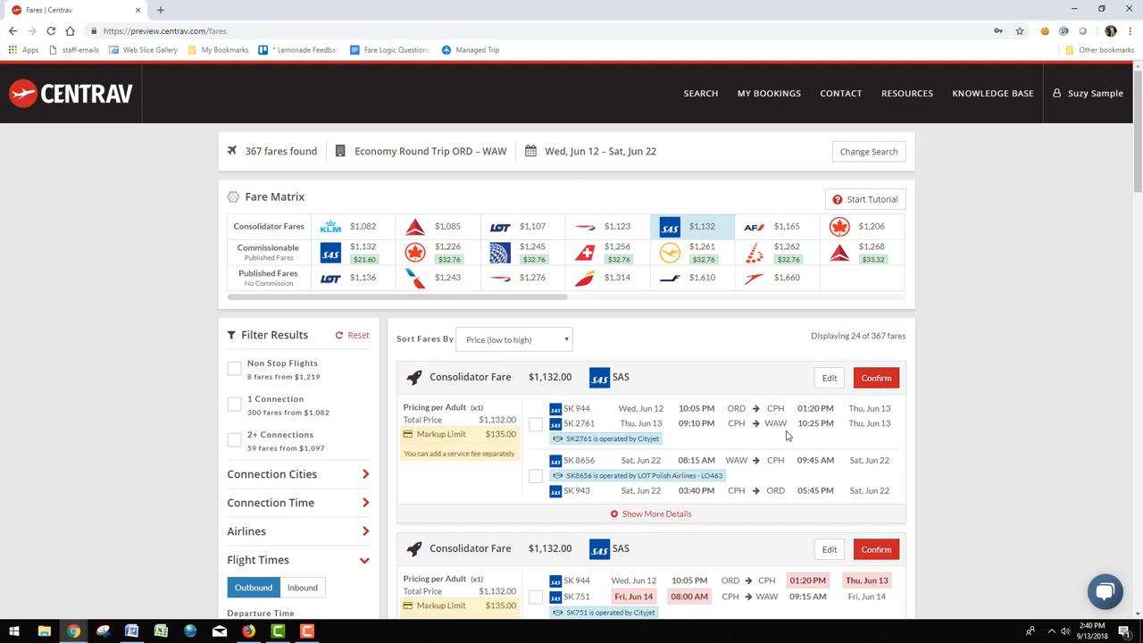
pyautogui.moveTo(805, 369)
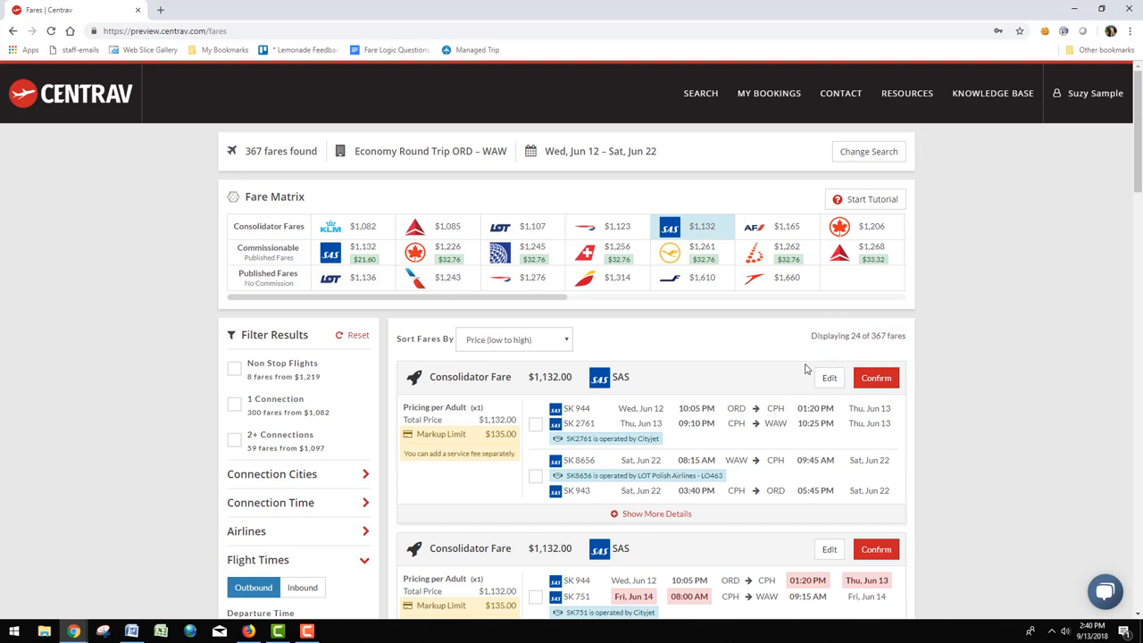
pyautogui.click(876, 377)
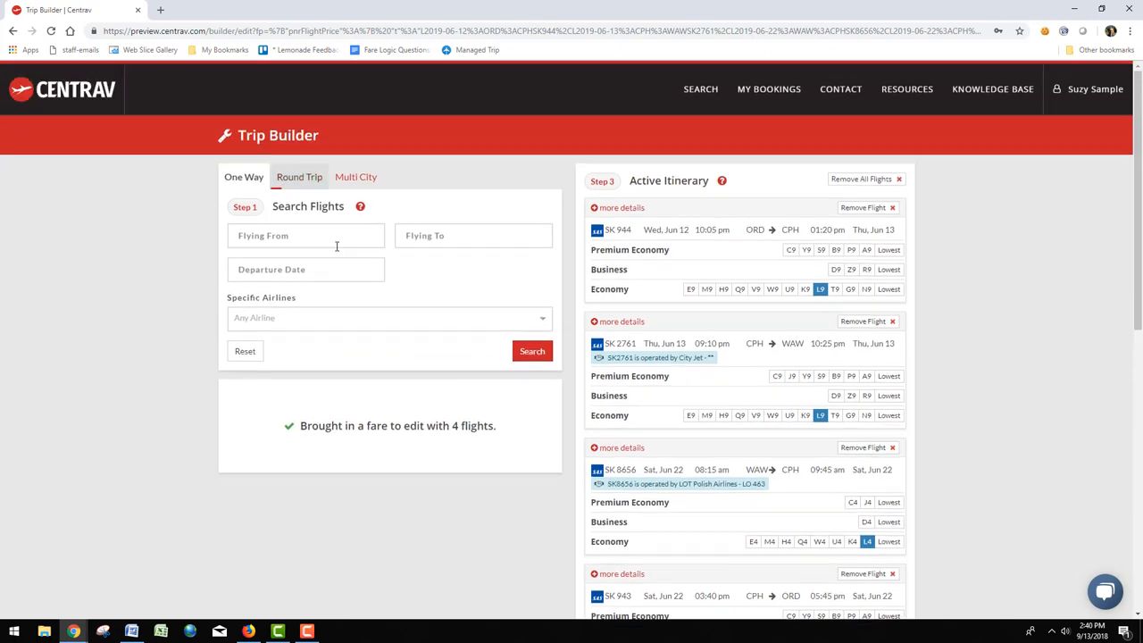
# Scroll through the Active Itinerary to review the four imported SAS flights
pyautogui.scroll(-3)
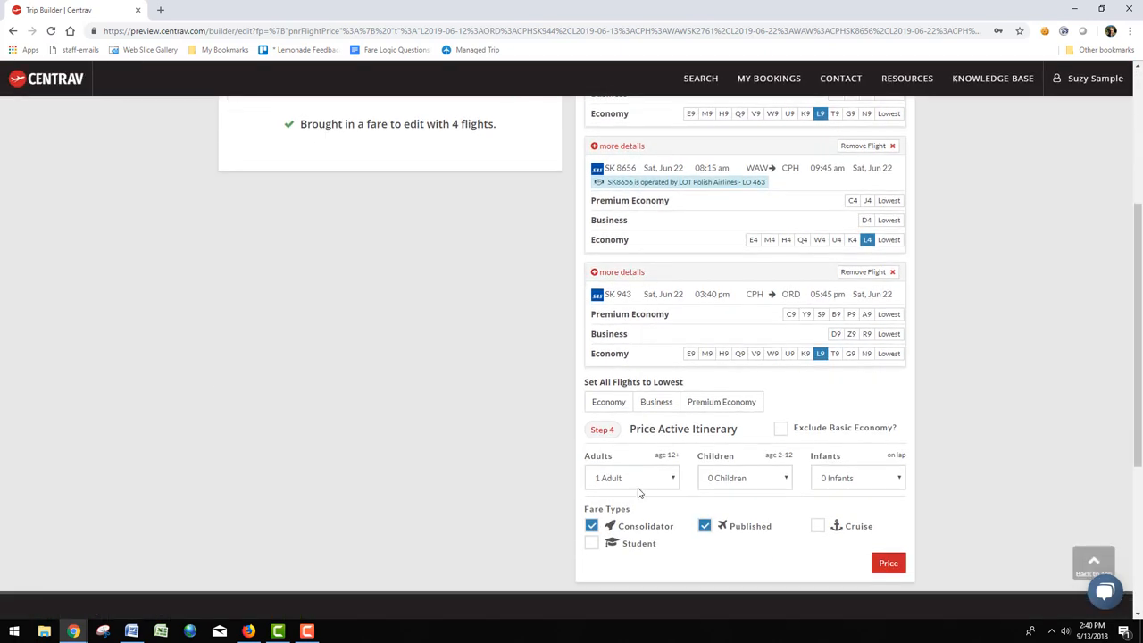
pyautogui.moveTo(709, 540)
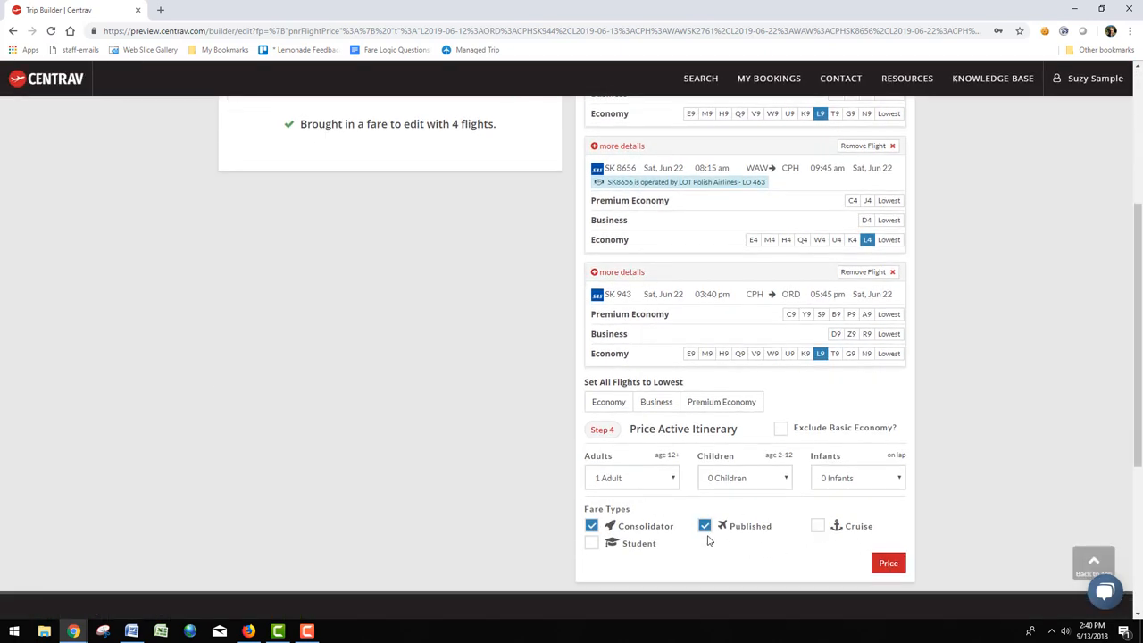
pyautogui.scroll(3)
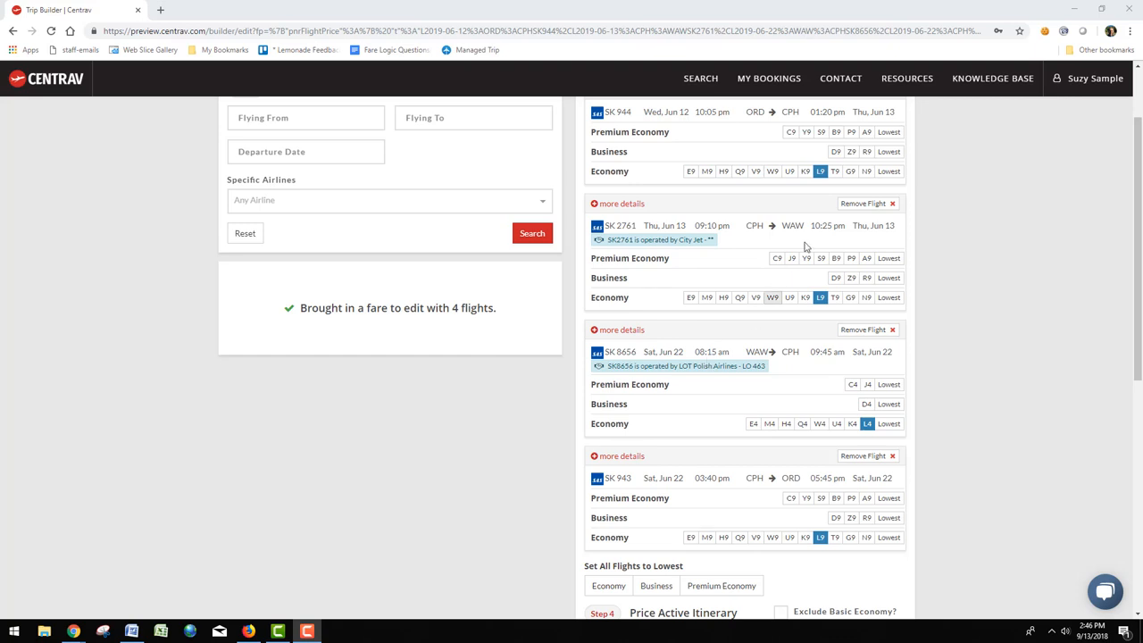
pyautogui.moveTo(862, 455)
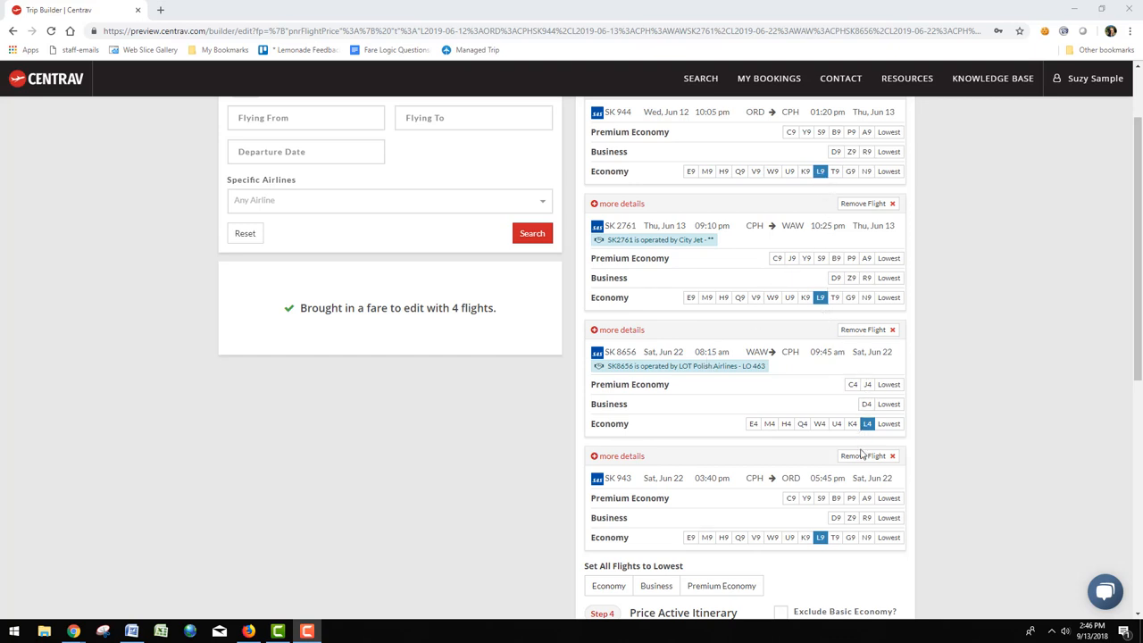
pyautogui.scroll(-3)
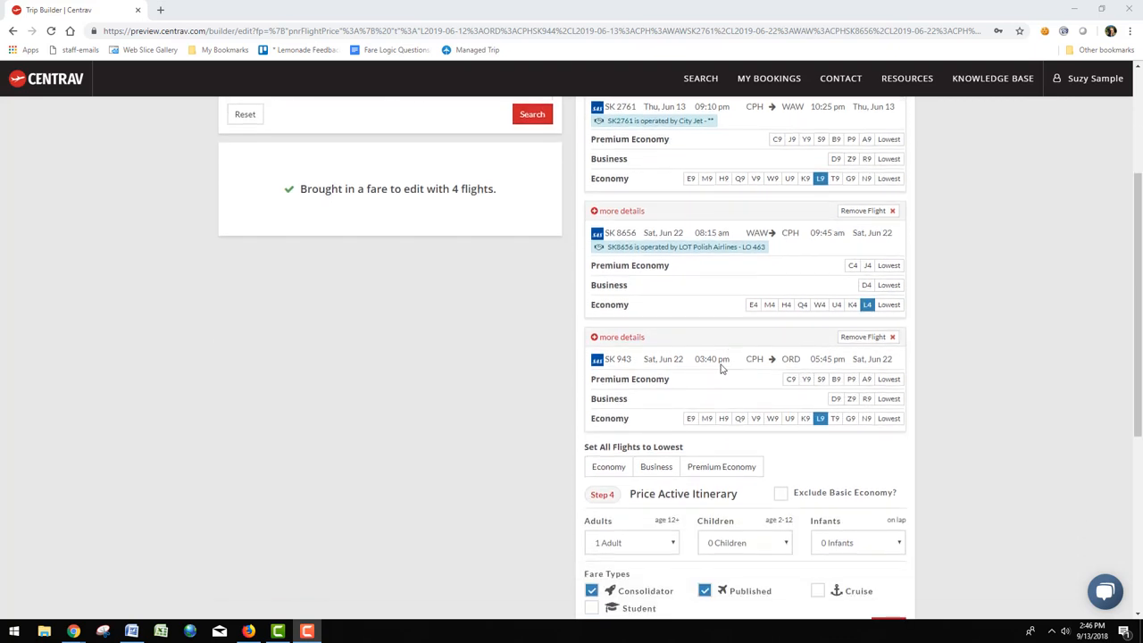
pyautogui.scroll(-3)
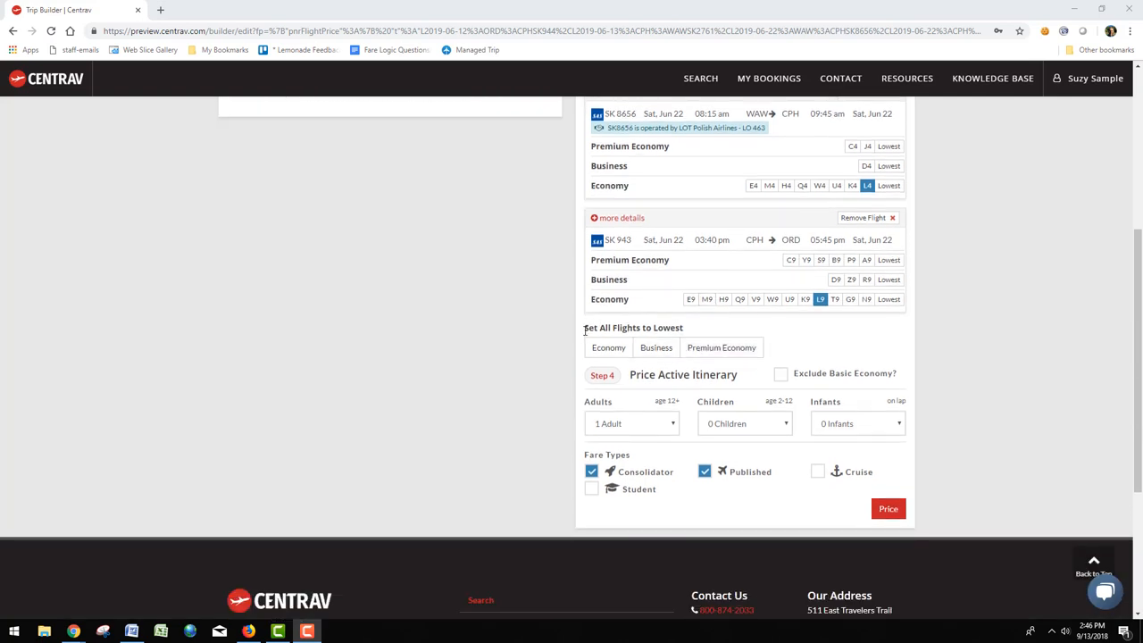
pyautogui.moveTo(616, 342)
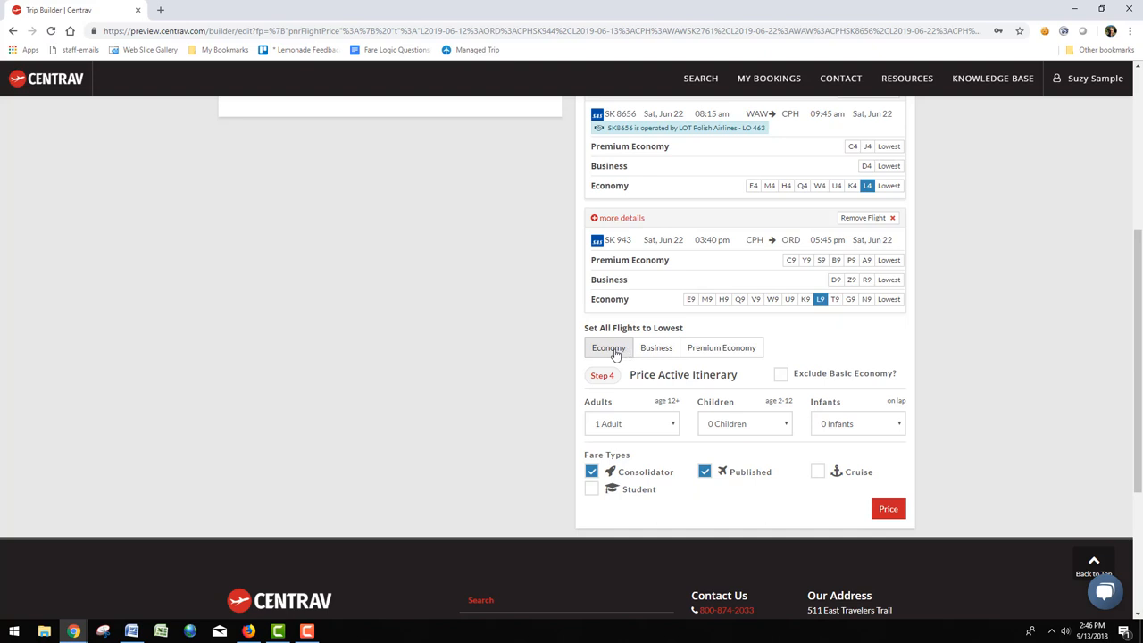
# Switch every itinerary flight to lowest Economy under Set All Flights to Lowest
pyautogui.click(608, 347)
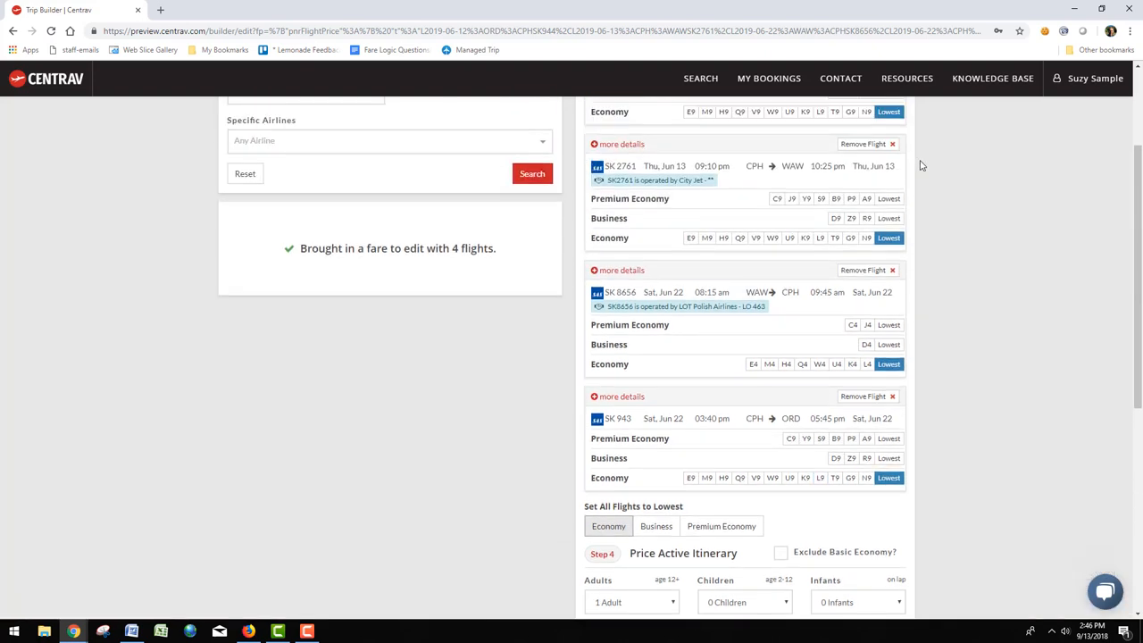
pyautogui.scroll(-3)
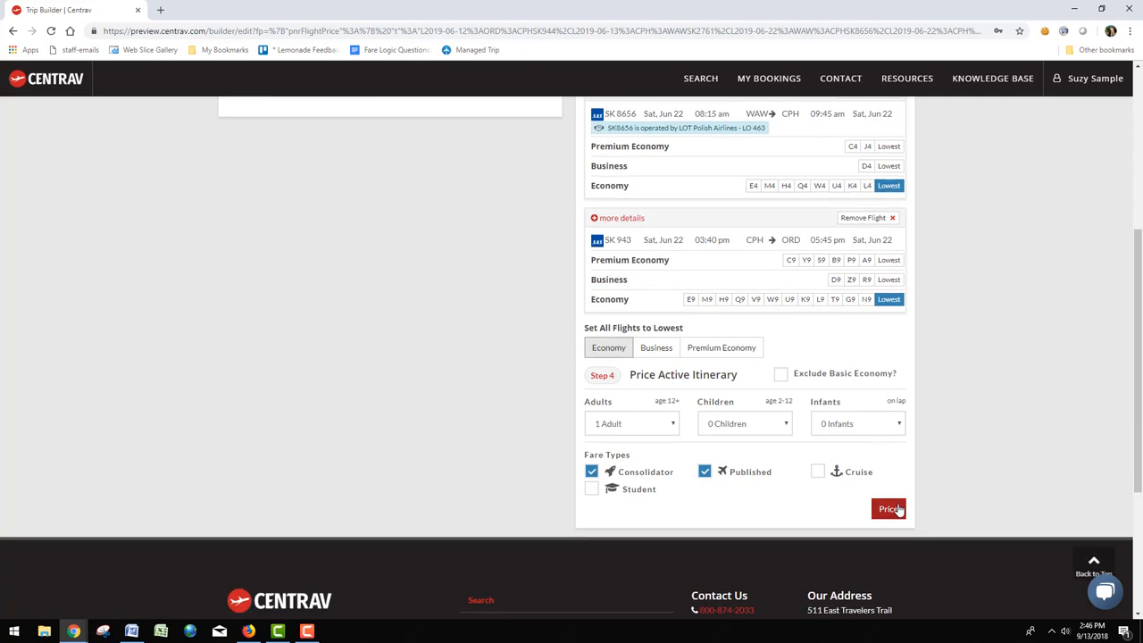
pyautogui.moveTo(757, 371)
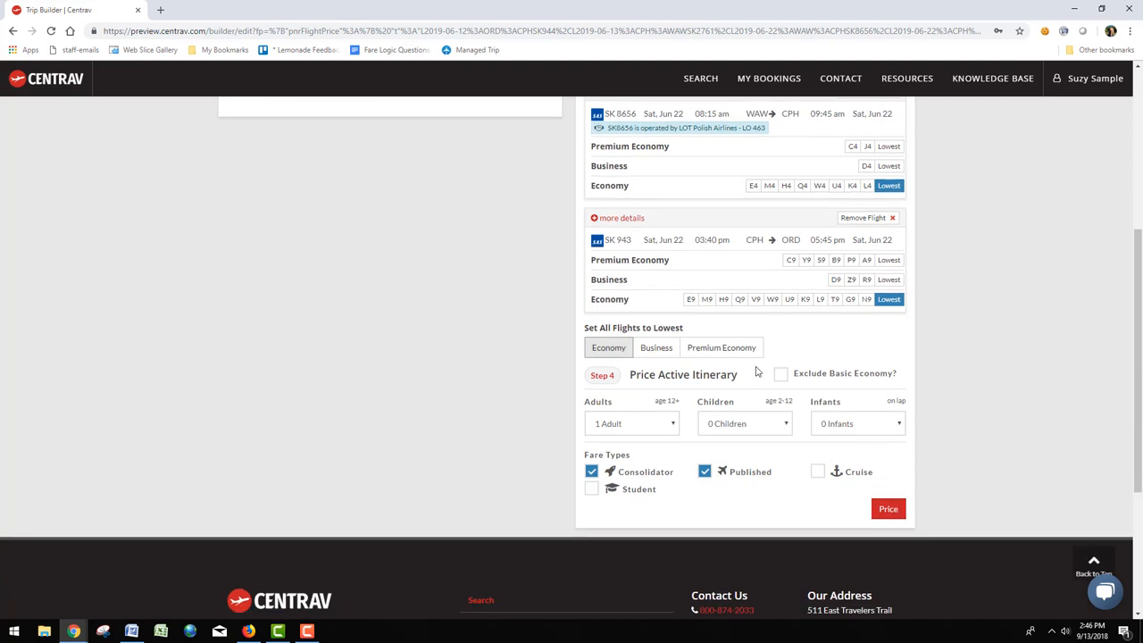